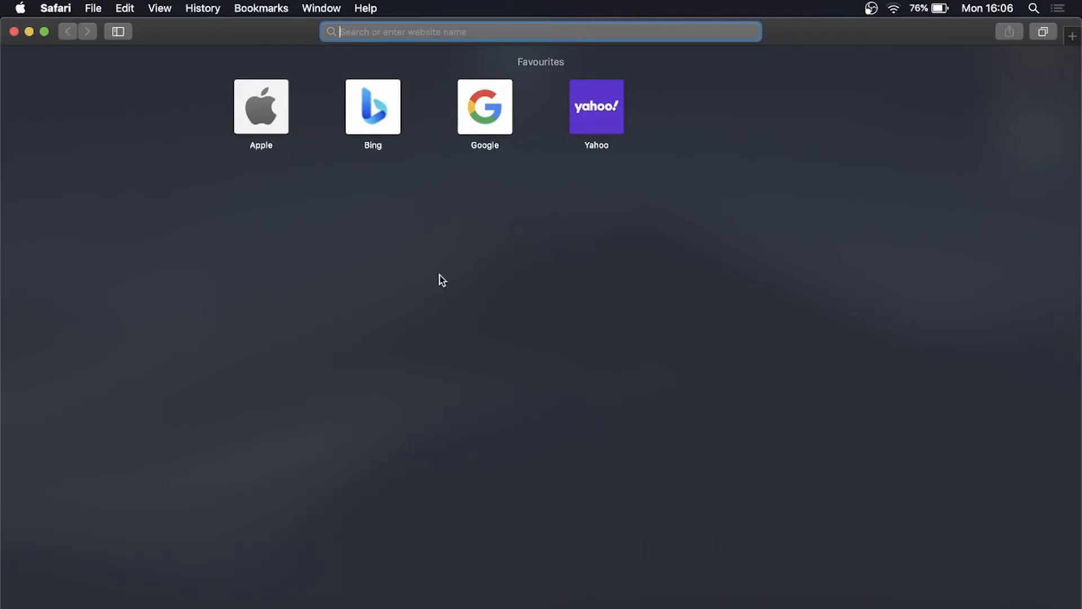
mouse_move(477, 284)
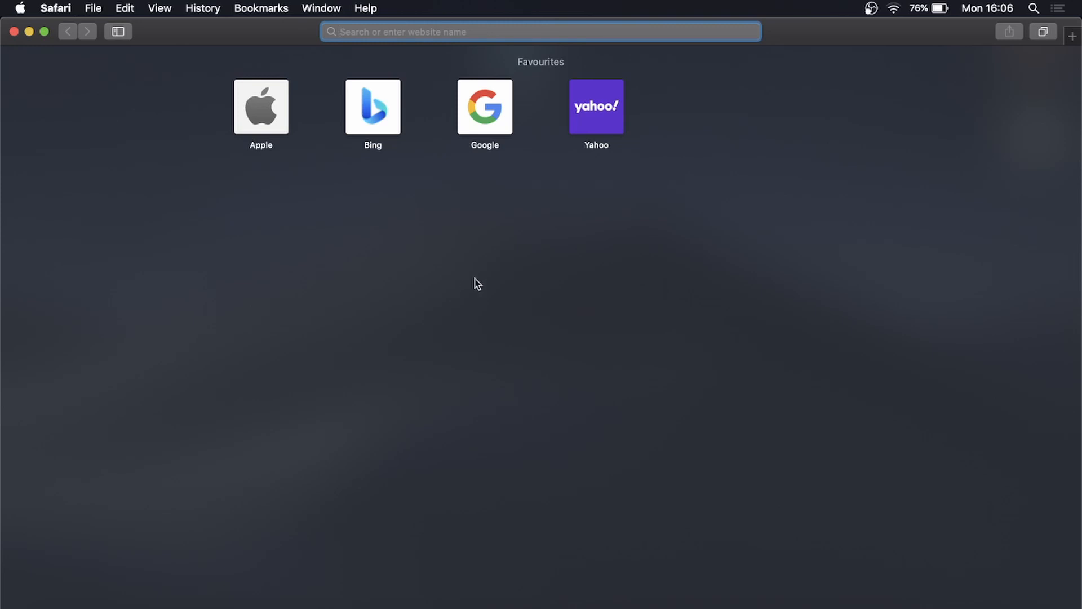
Load discord.com from the address bar to reach the Discord homepage.
left_click(540, 32)
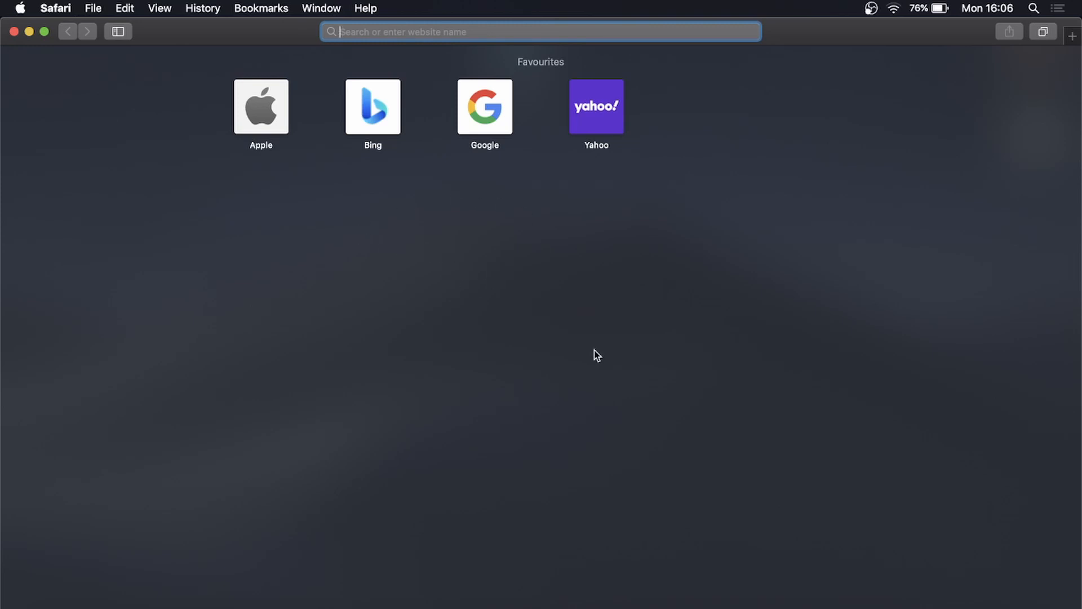
mouse_move(289, 122)
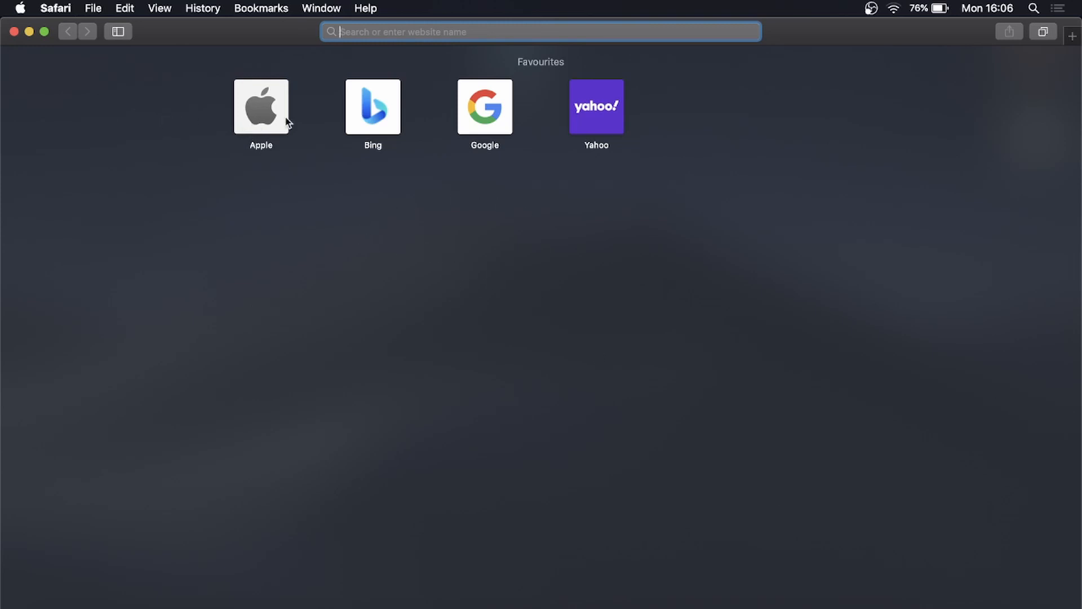
mouse_move(430, 121)
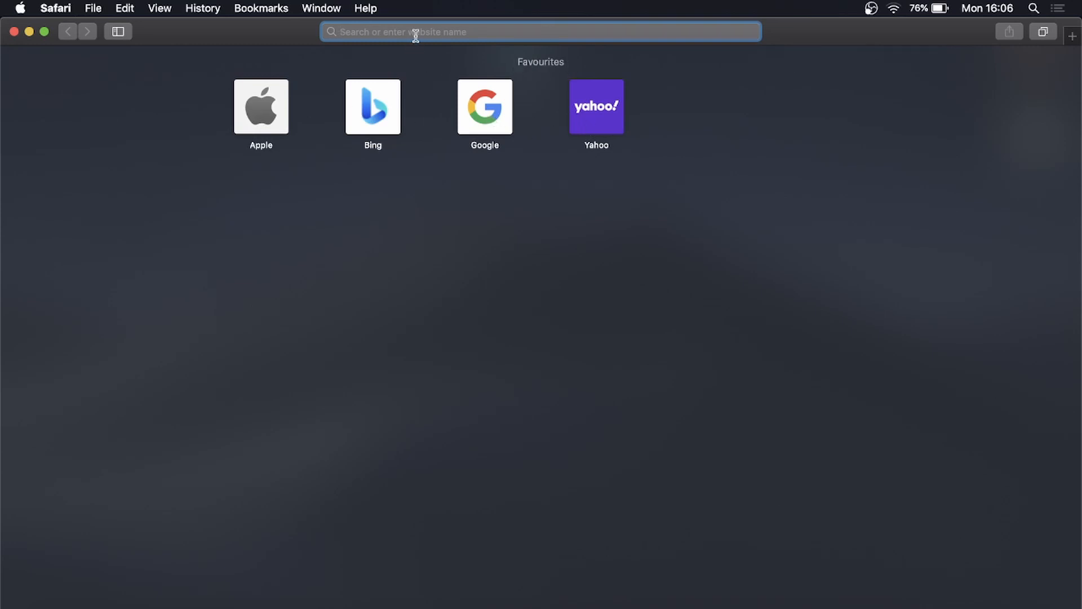
type("d")
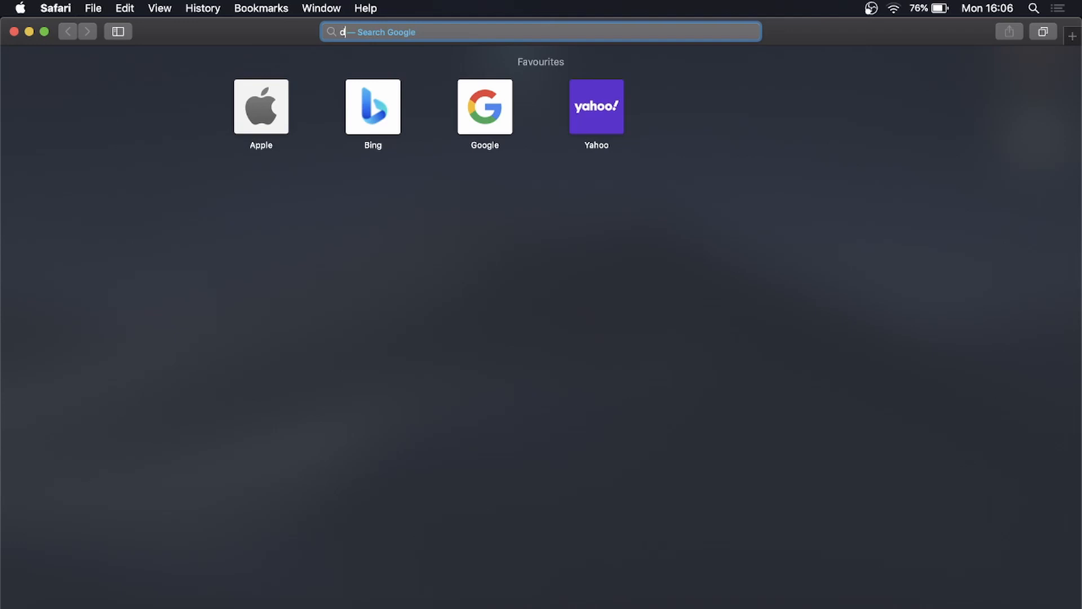
type("iscord.com")
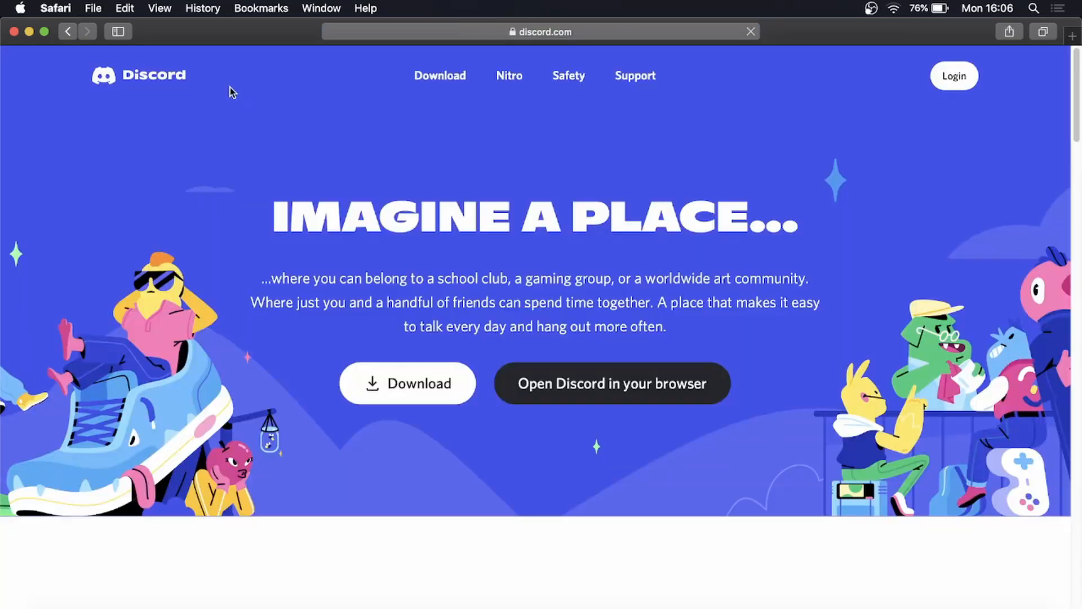
mouse_move(466, 134)
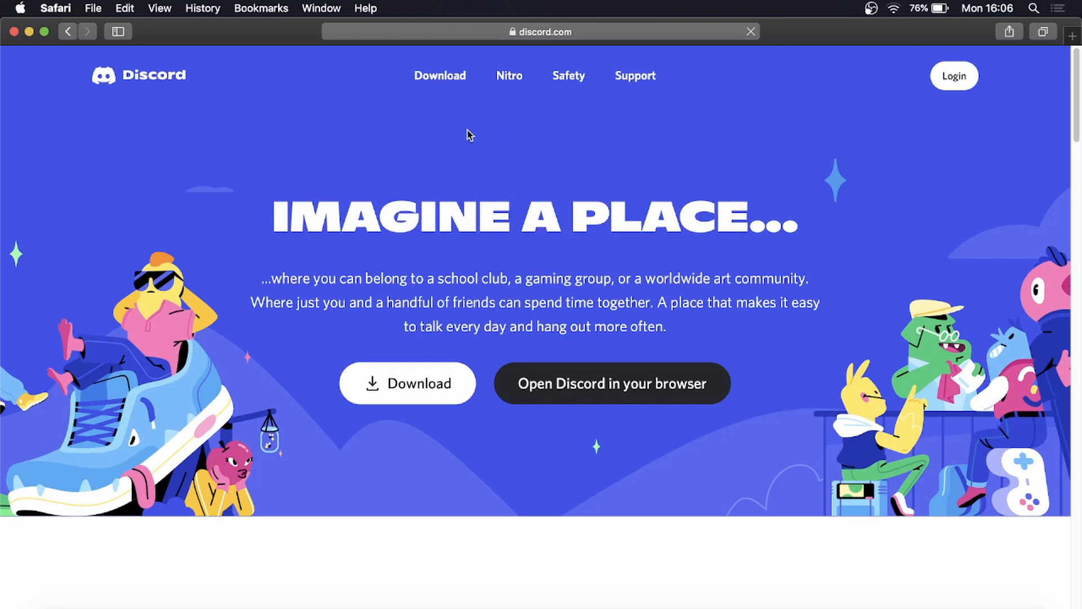
mouse_move(259, 13)
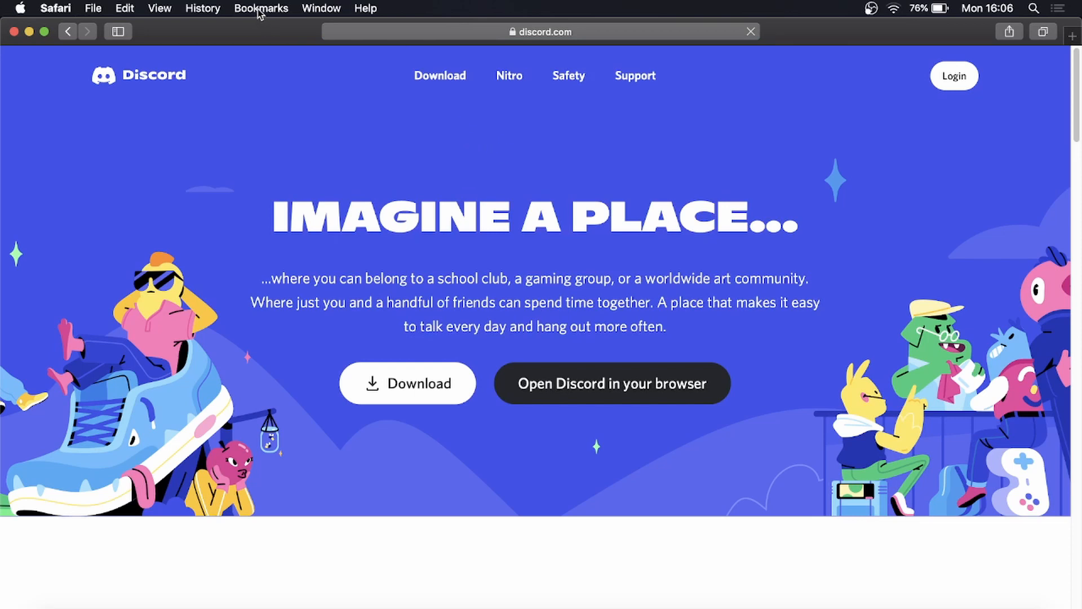
Choose Add Bookmark from the Bookmarks menu for the Discord page.
left_click(261, 8)
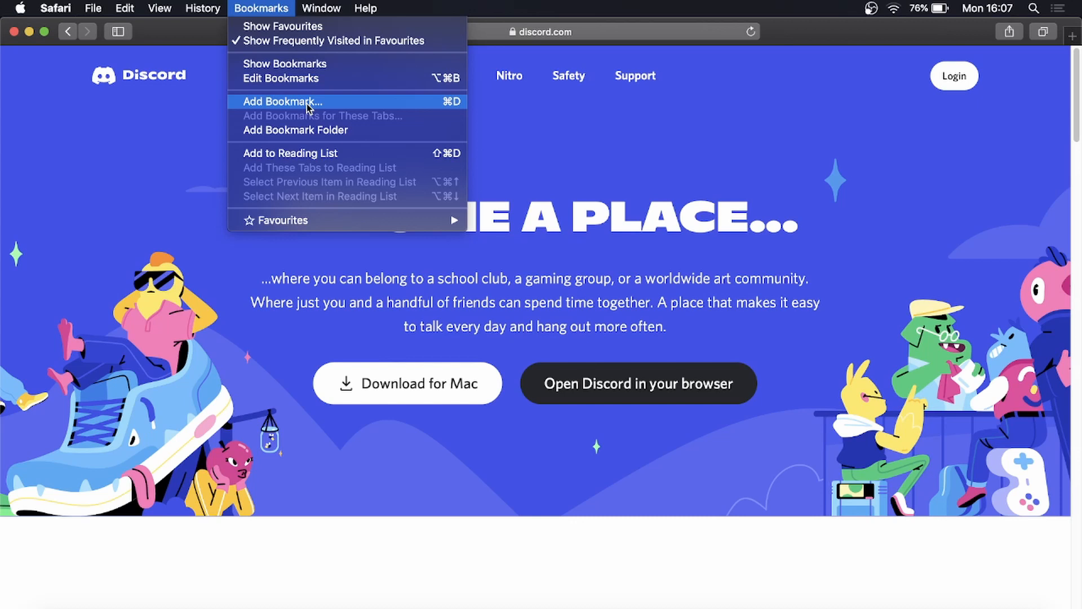
left_click(281, 101)
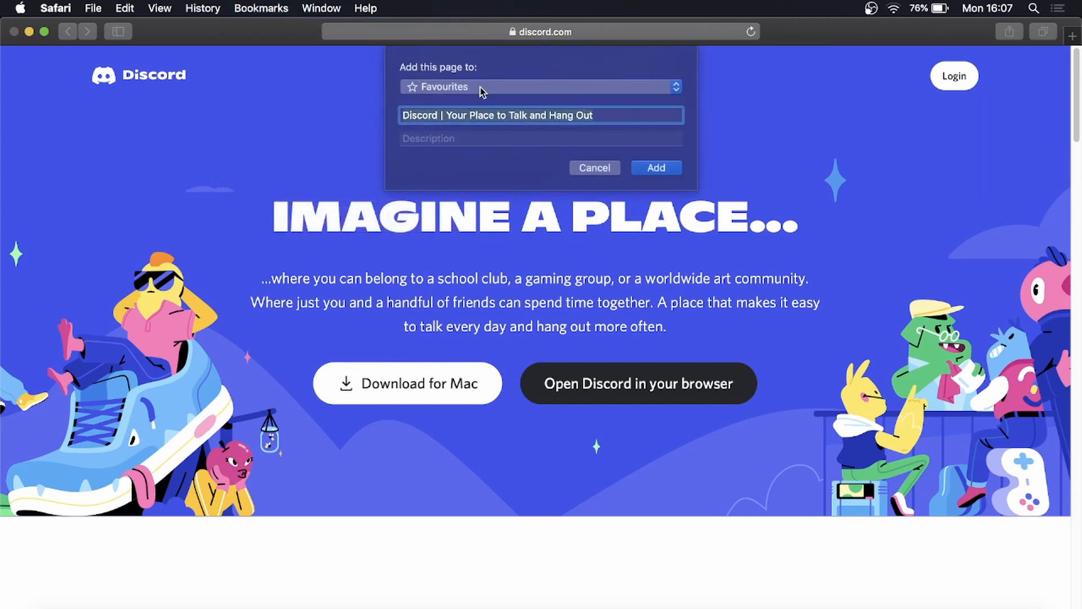
Shorten the bookmark title to 'Discord' and add it to Favourites.
left_click(540, 86)
type("Discord")
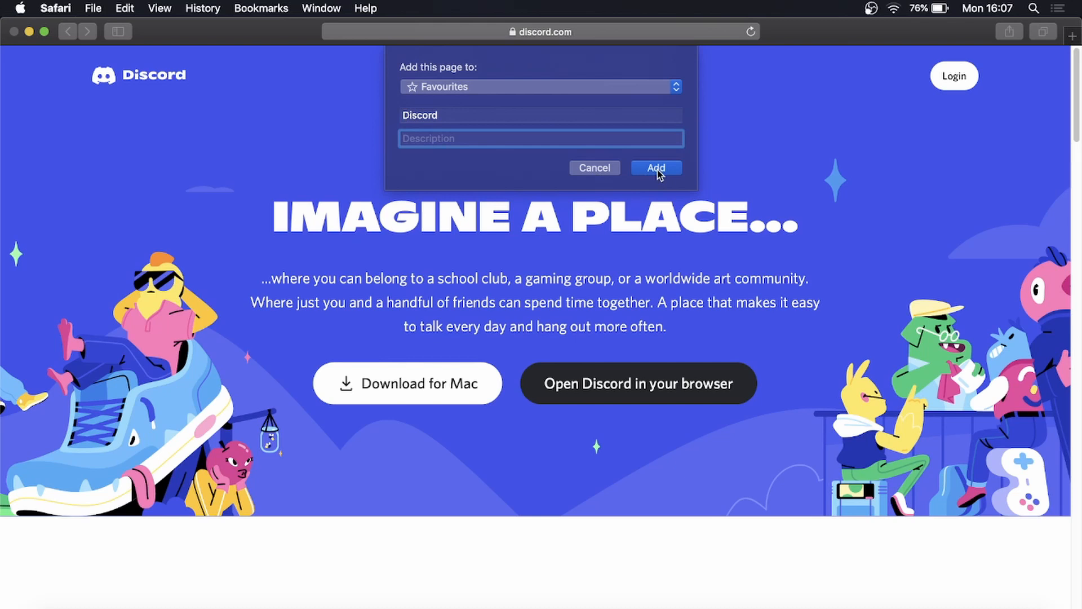
left_click(654, 168)
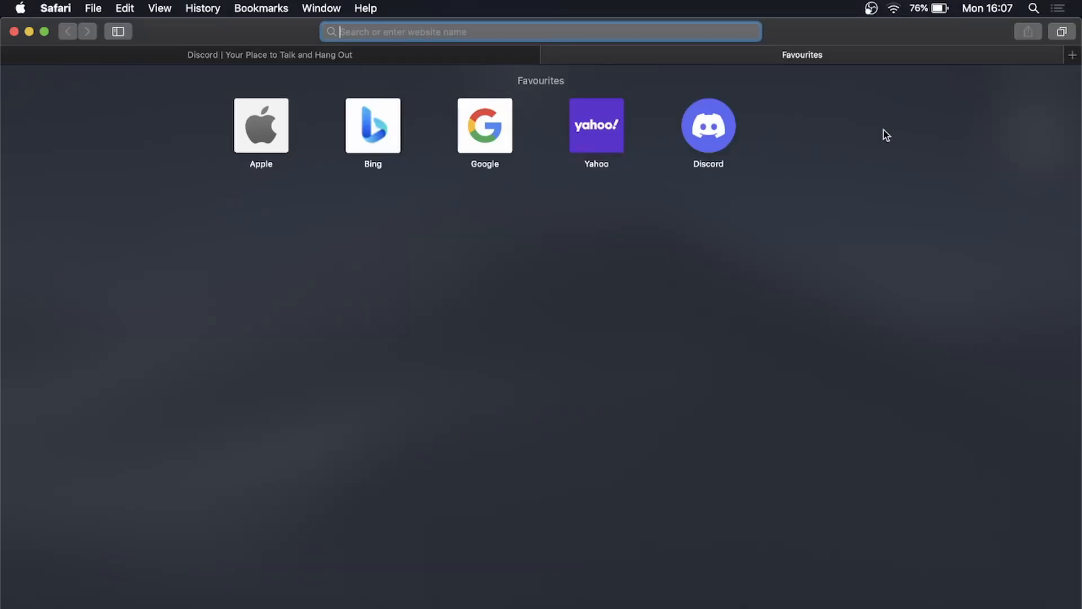
mouse_move(747, 135)
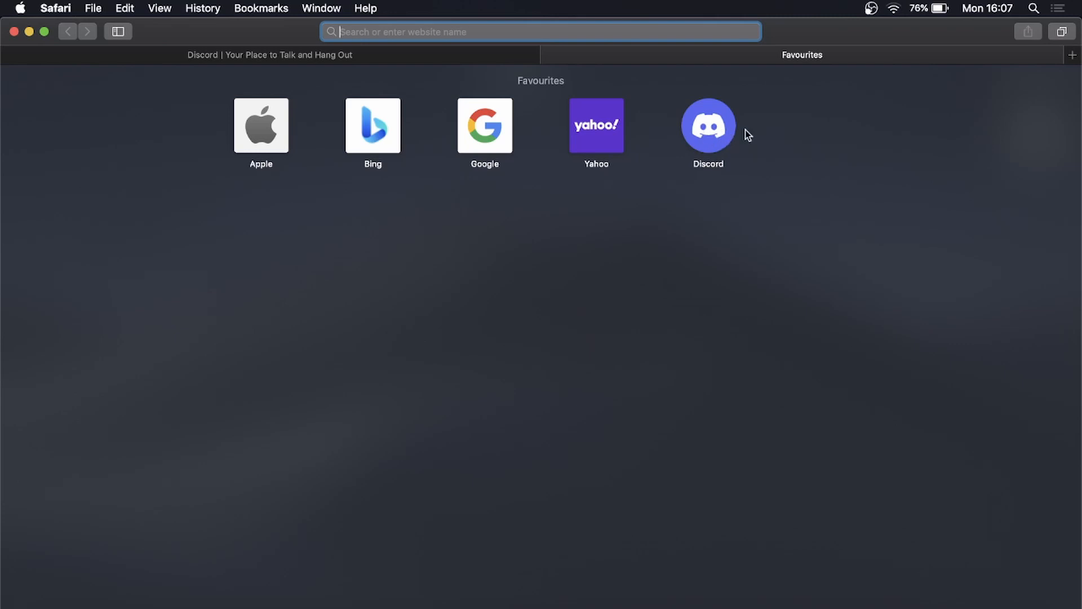